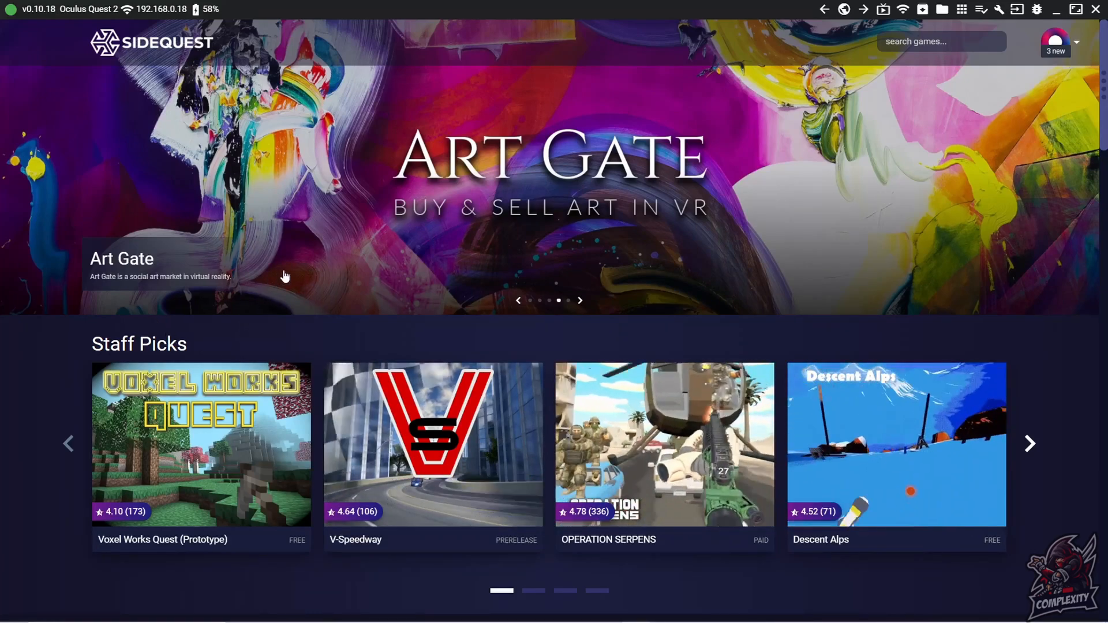
mouse_move(308, 218)
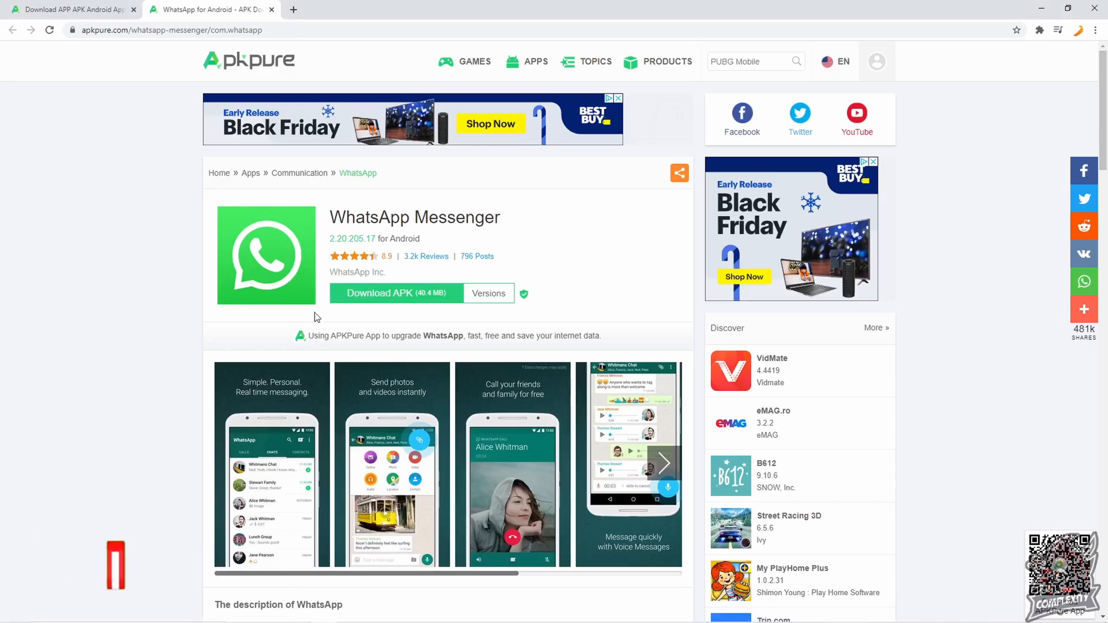
Download the WhatsApp Messenger APK (40.4 MB) from APKPure and return to SideQuest
click(377, 293)
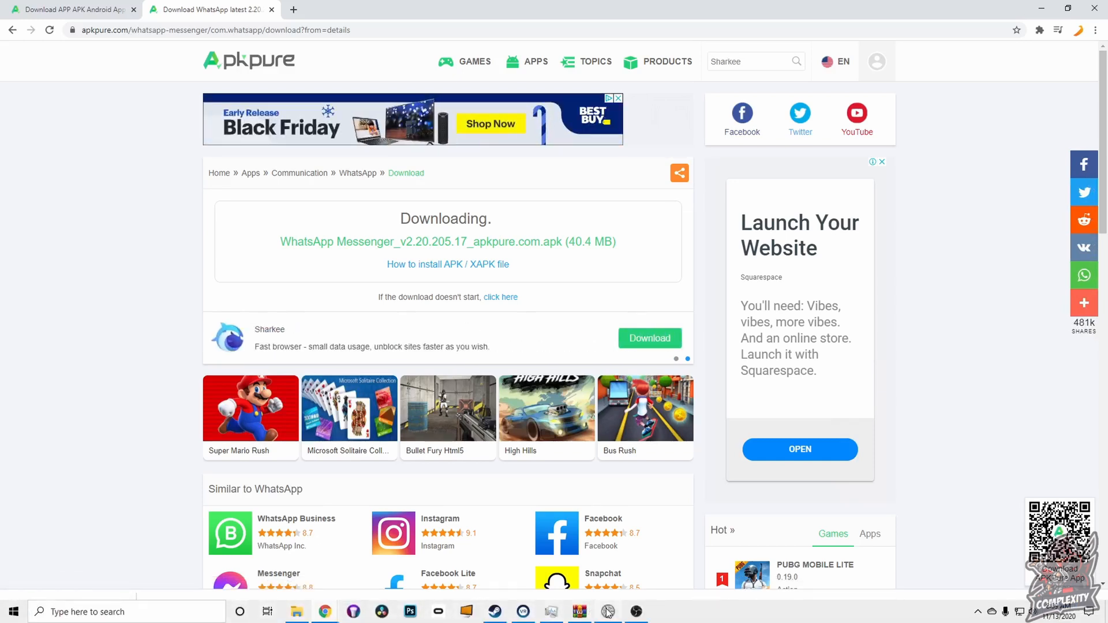
click(606, 612)
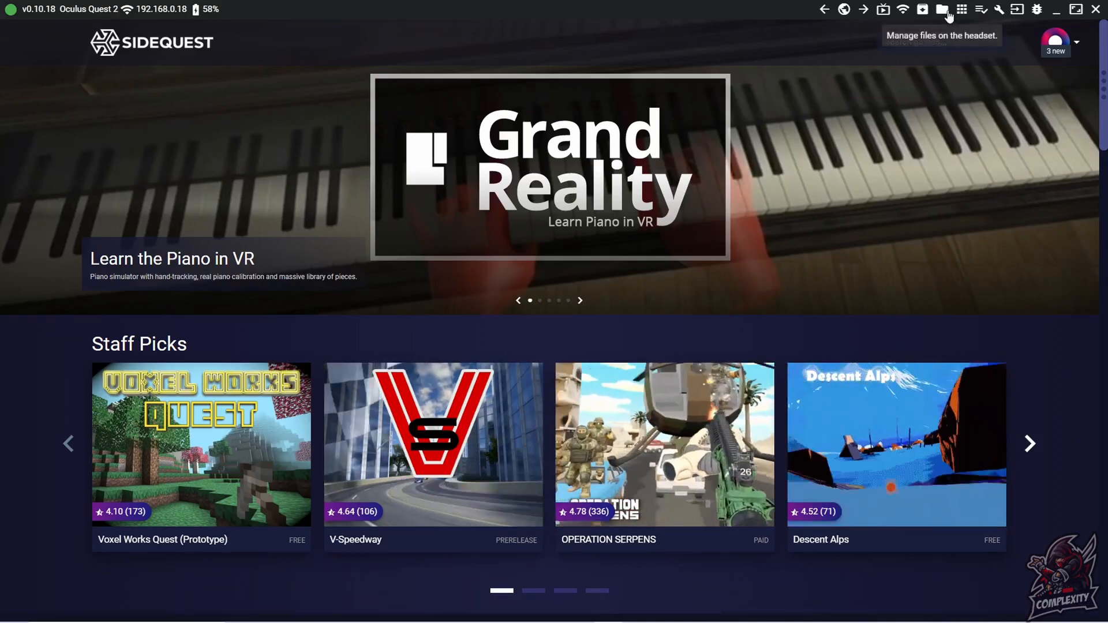
mouse_move(922, 9)
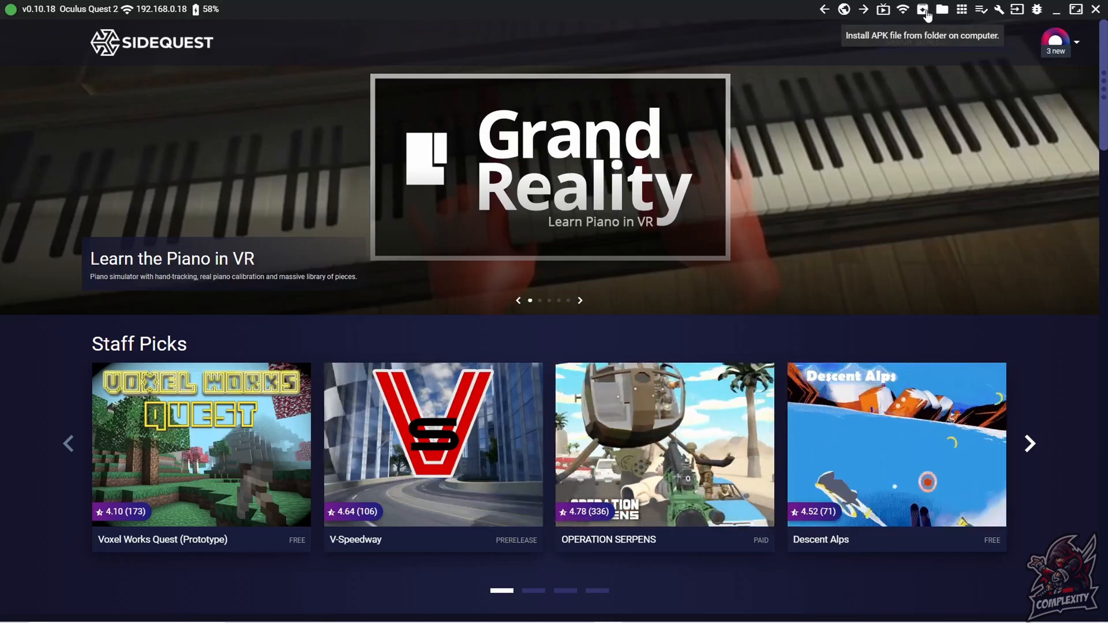
Install the WhatsApp Messenger APK from the Downloads folder onto the headset
click(921, 10)
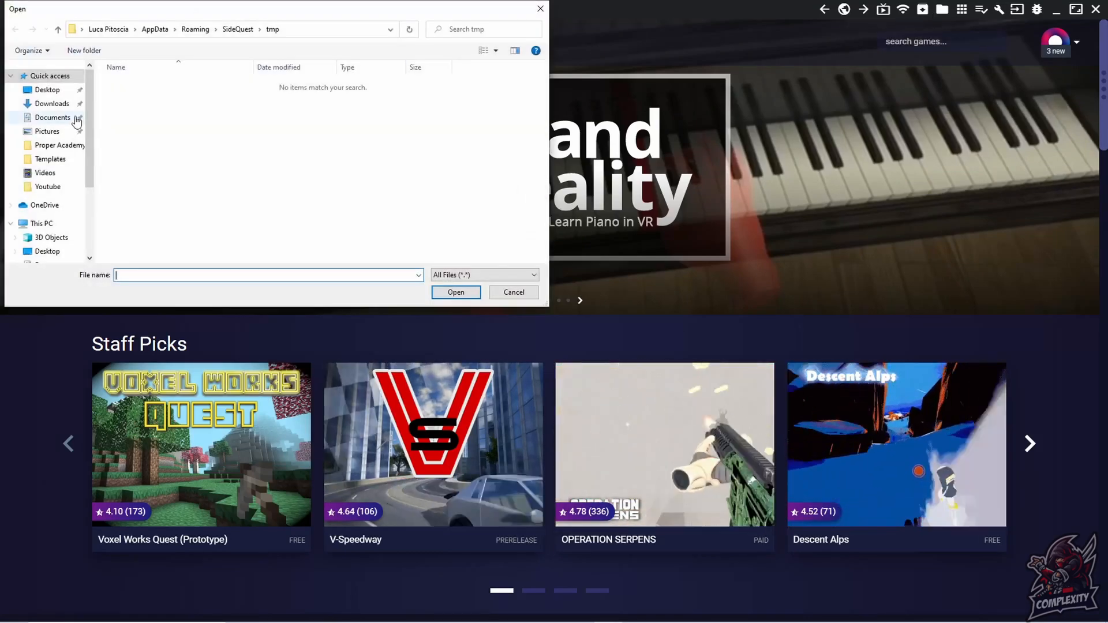
click(51, 102)
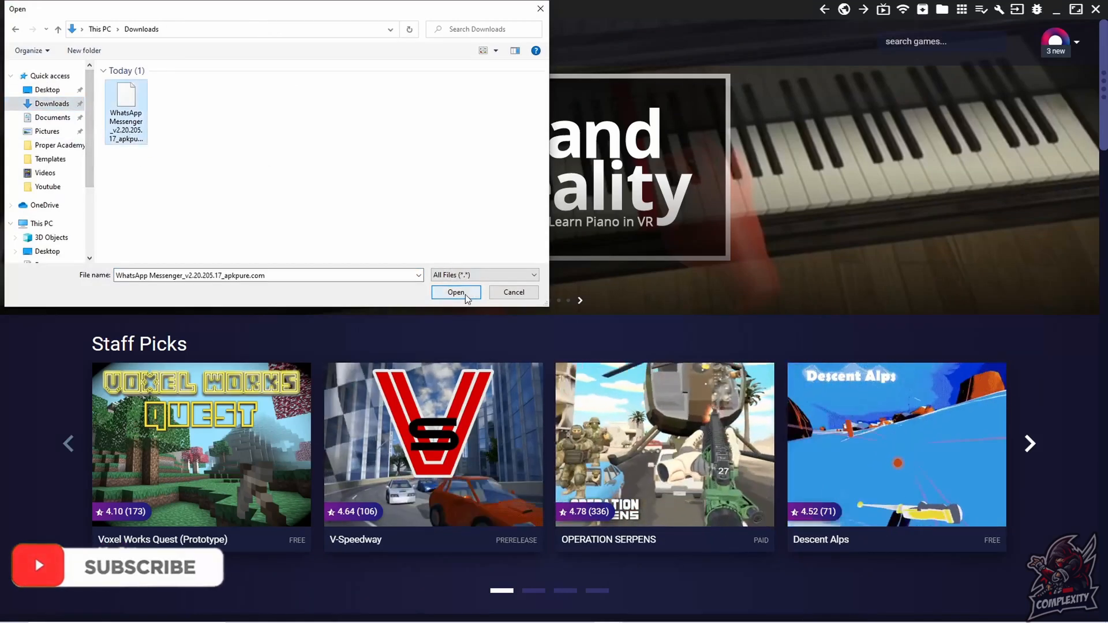
click(456, 292)
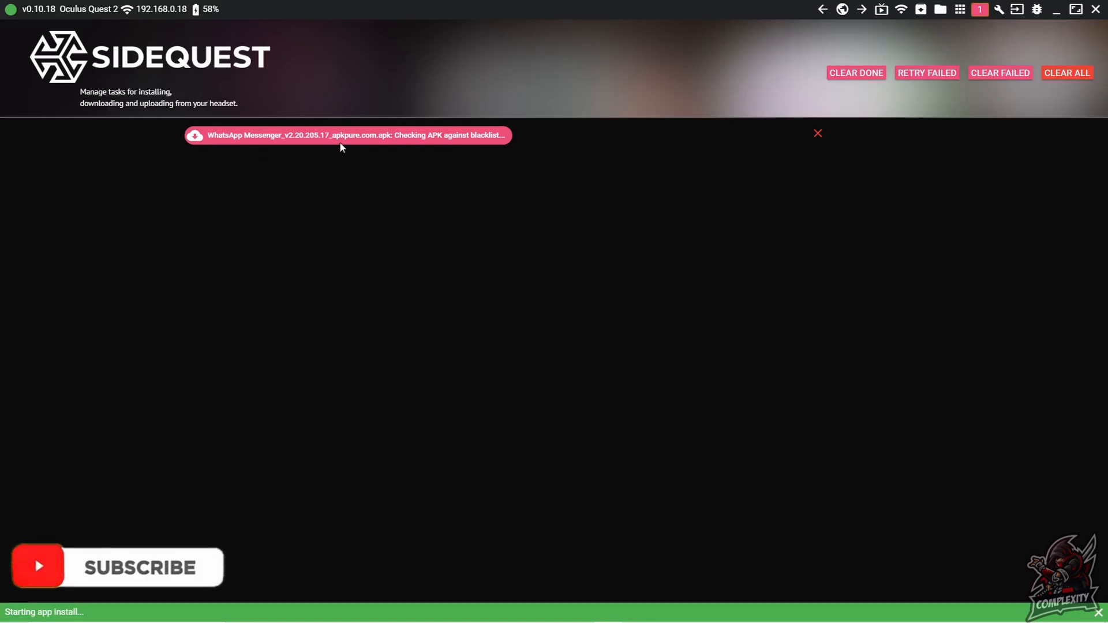
mouse_move(353, 147)
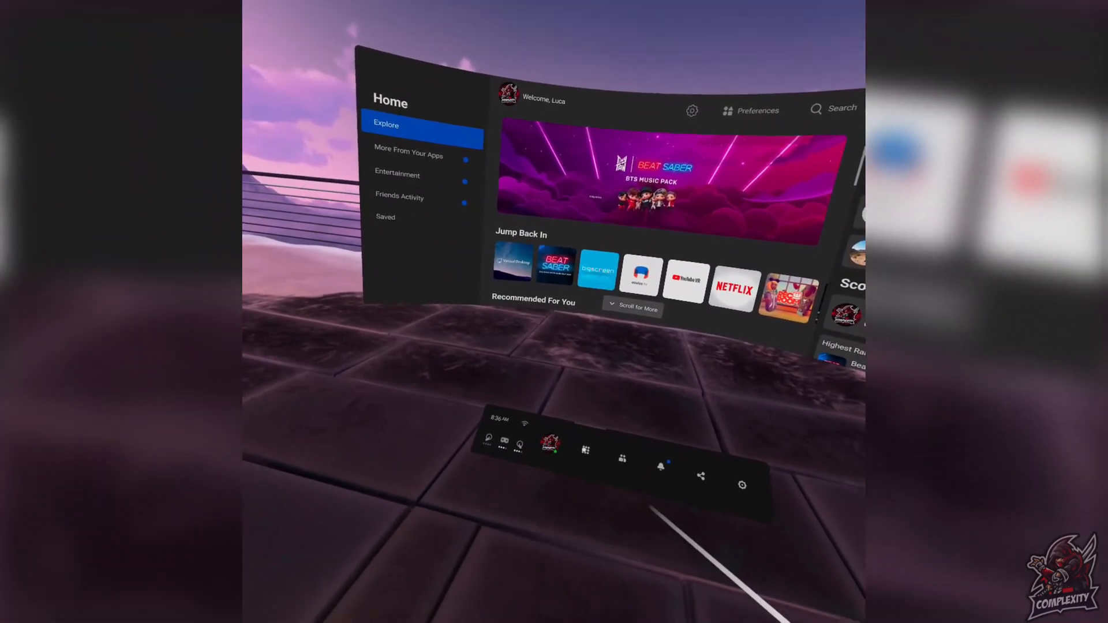
Show the Quest 2 app library filtered to Unknown Sources, listing Spotify and Chrome
click(584, 451)
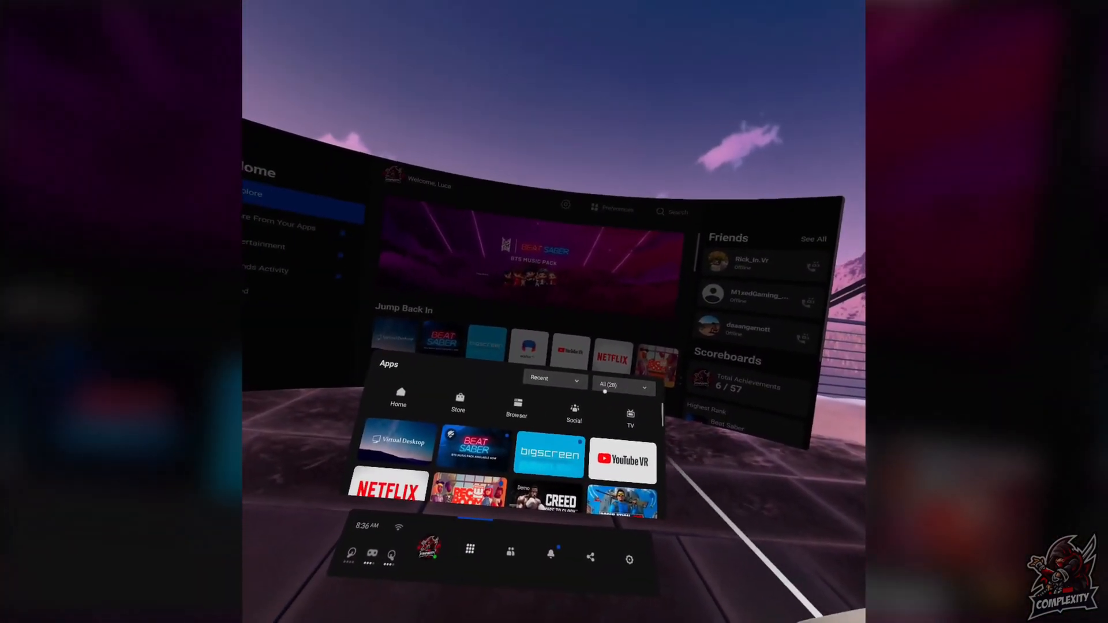
click(623, 366)
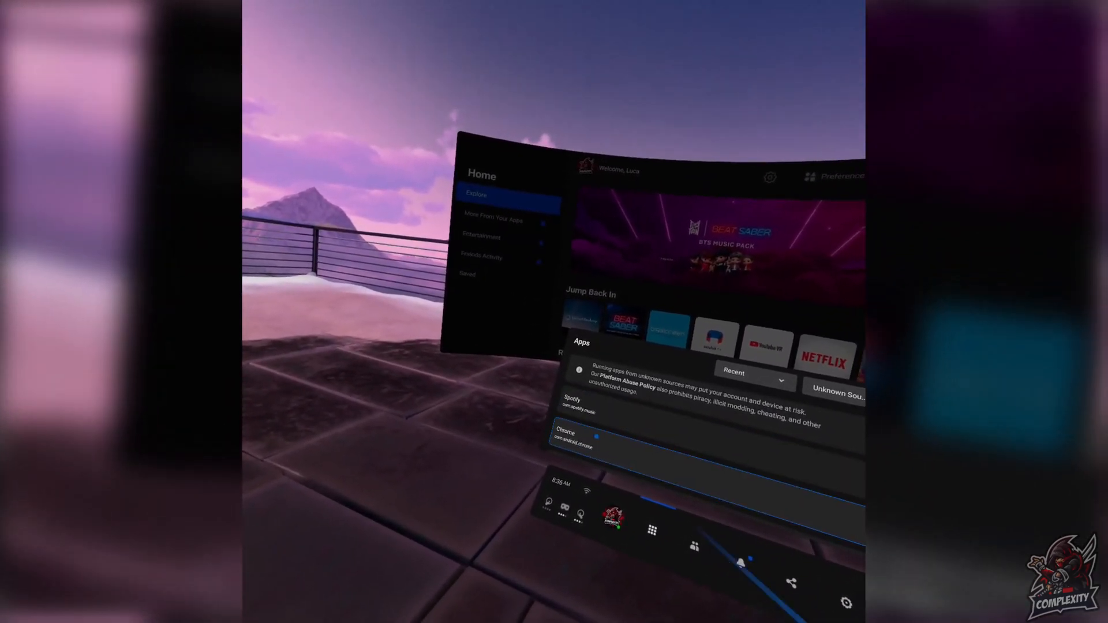
scroll(down, 3)
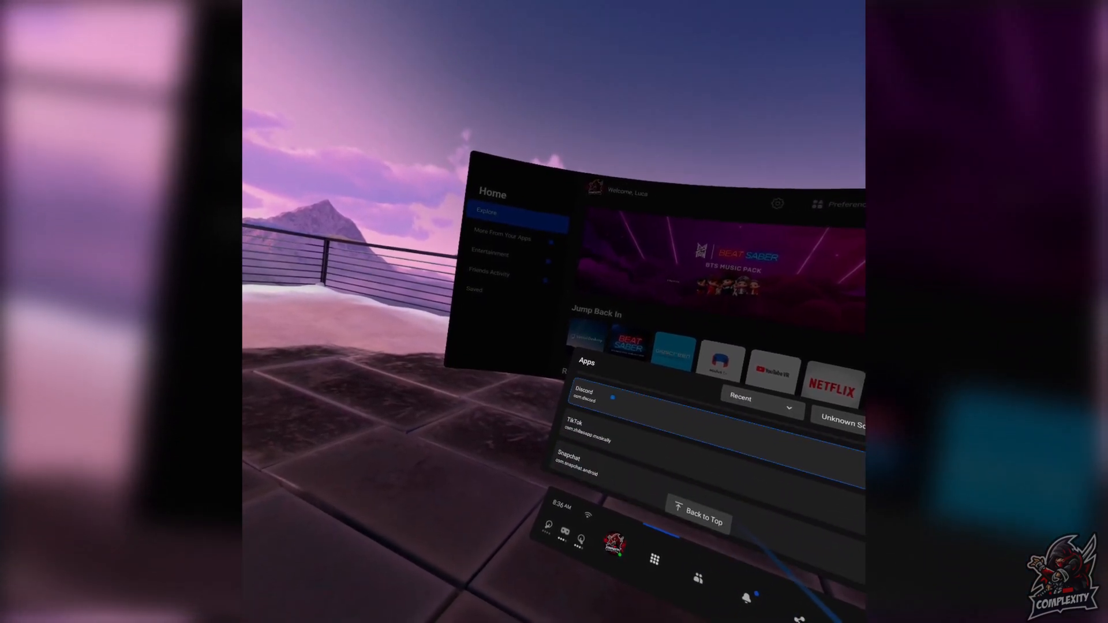
scroll(down, 3)
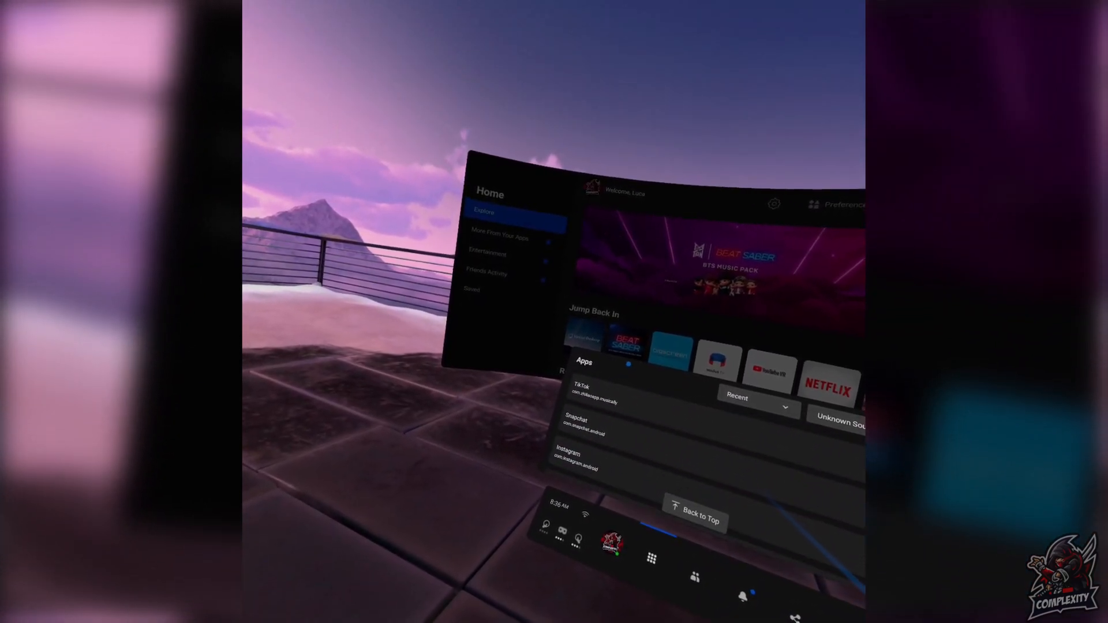